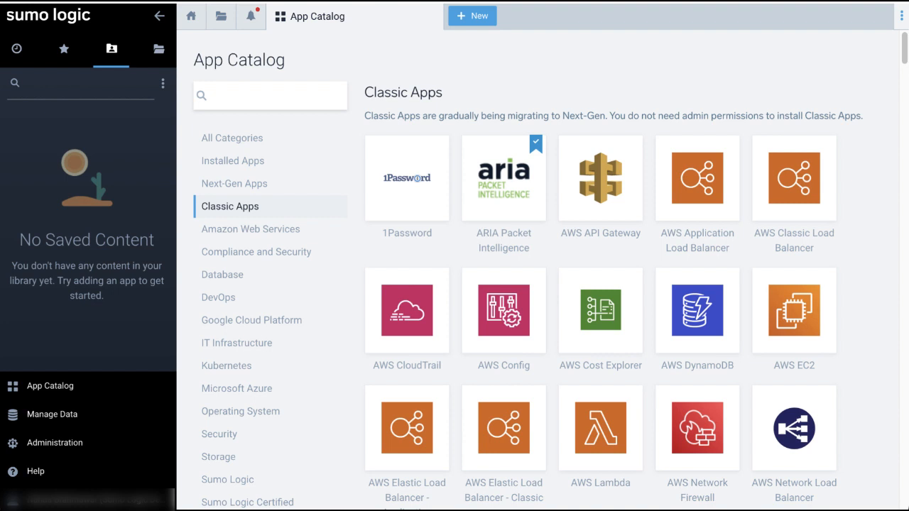
mouse_move(582, 305)
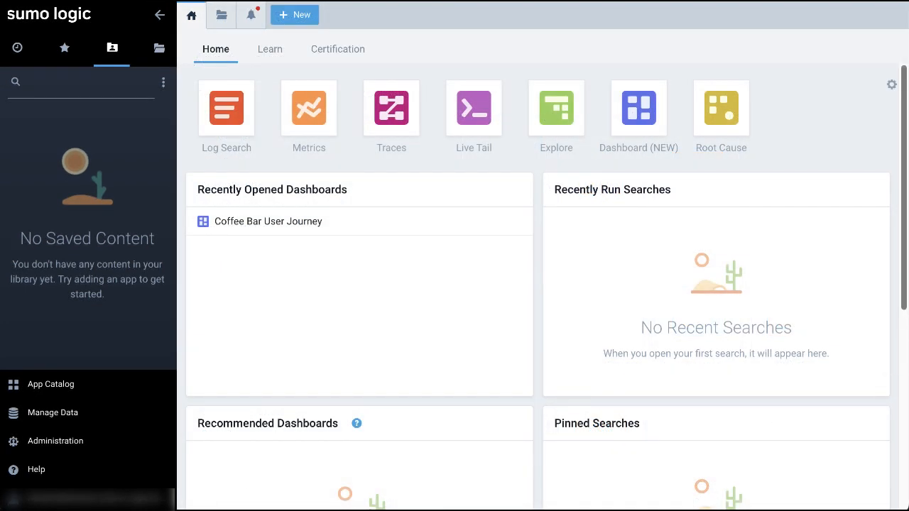
Show the Classic Apps category in the App Catalog and scroll through its app list
left_click(52, 383)
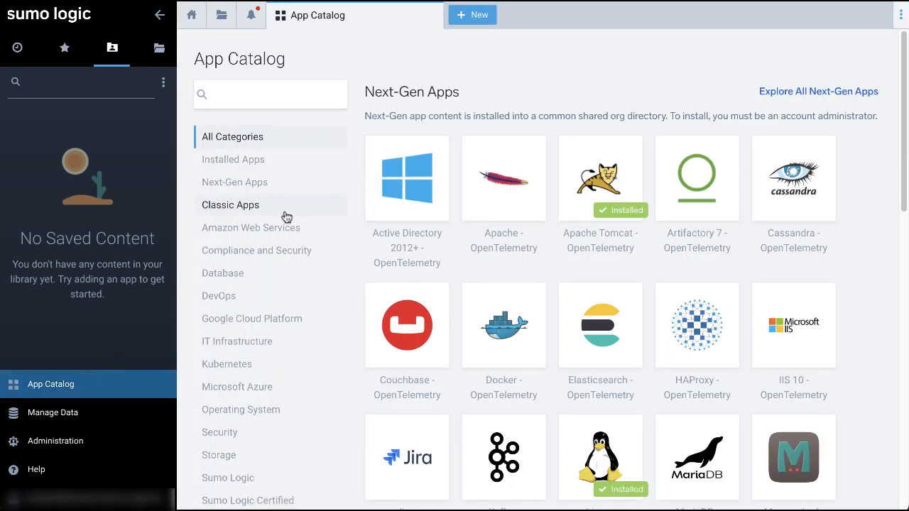
left_click(230, 205)
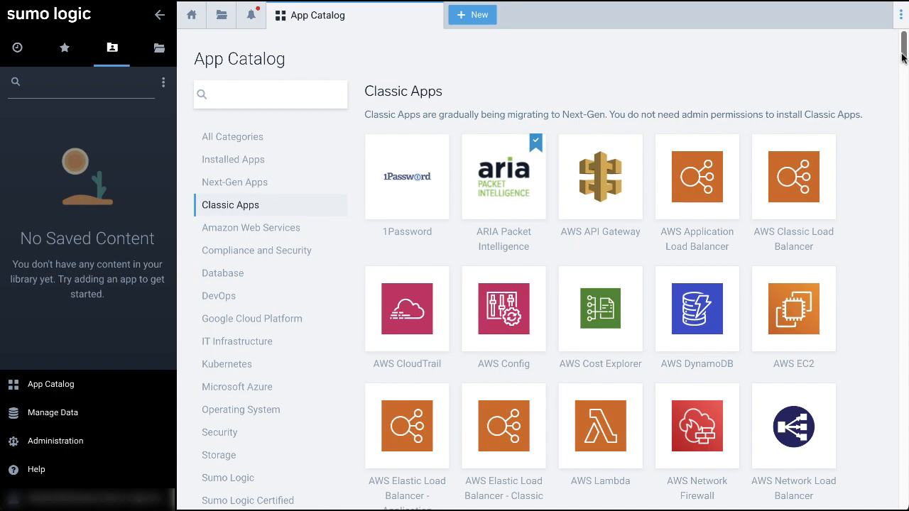
scroll("down", 3)
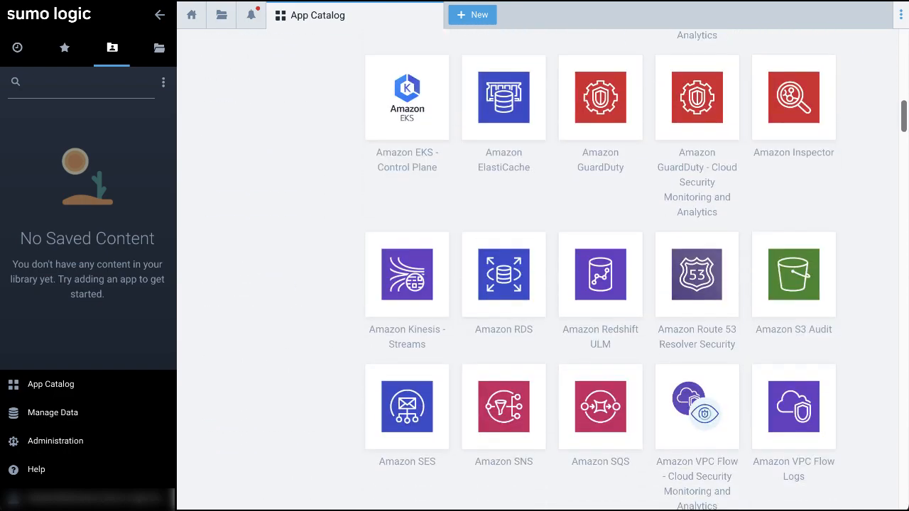
scroll("down", 3)
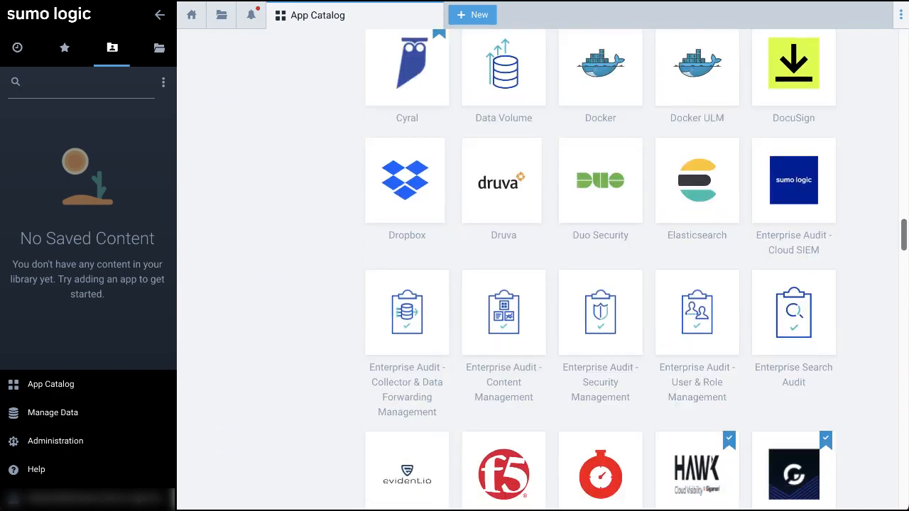
scroll("down", 3)
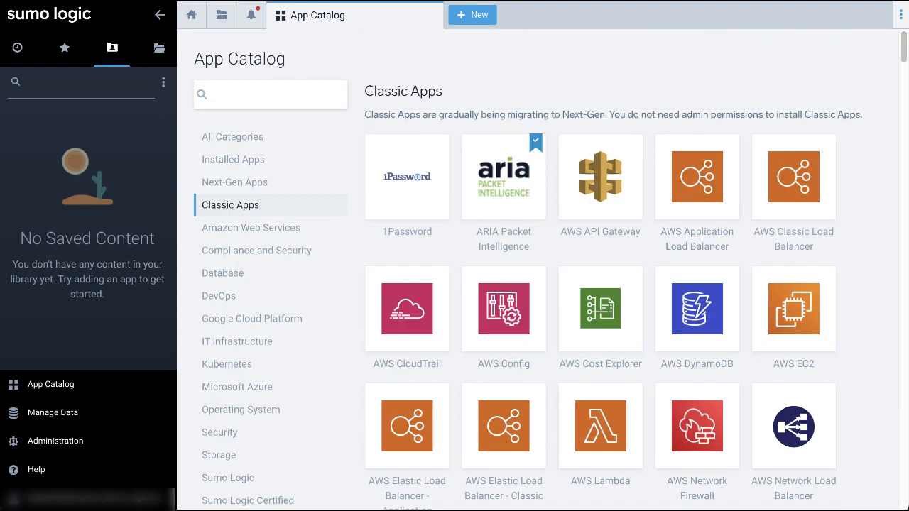
mouse_move(234, 181)
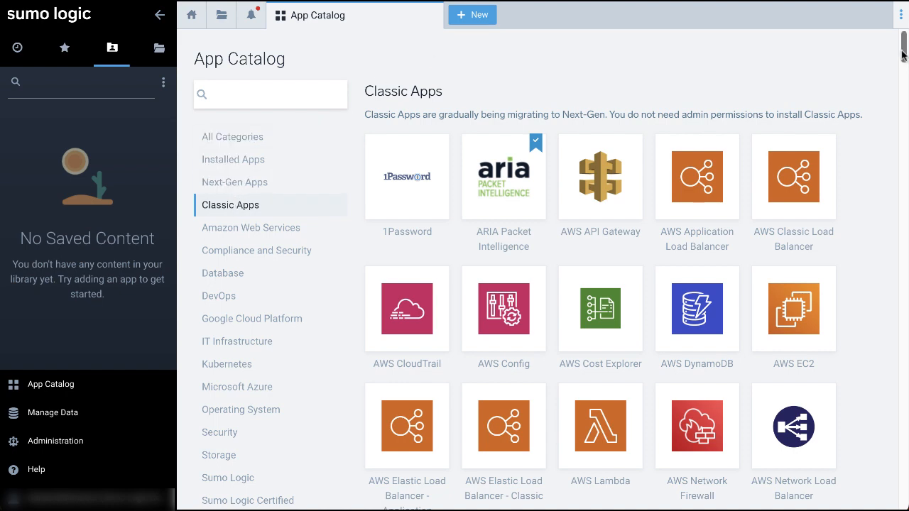
scroll("down", 3)
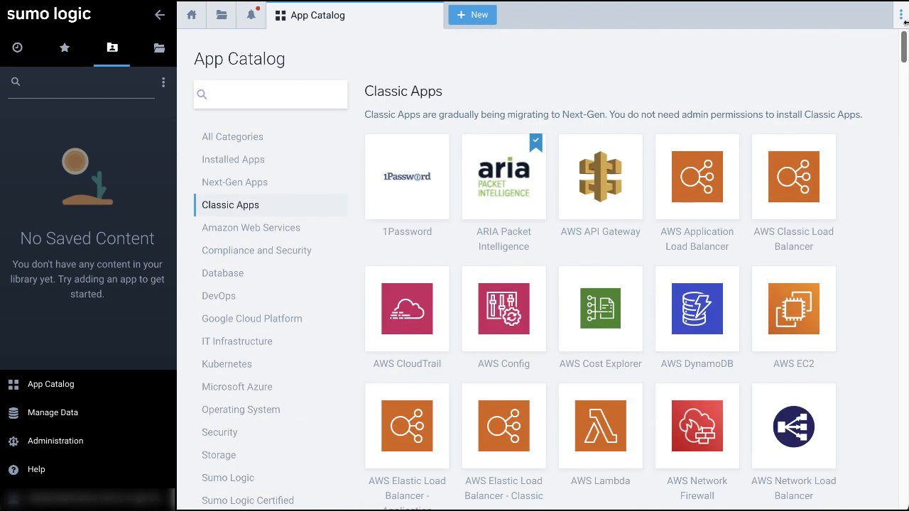
mouse_move(235, 181)
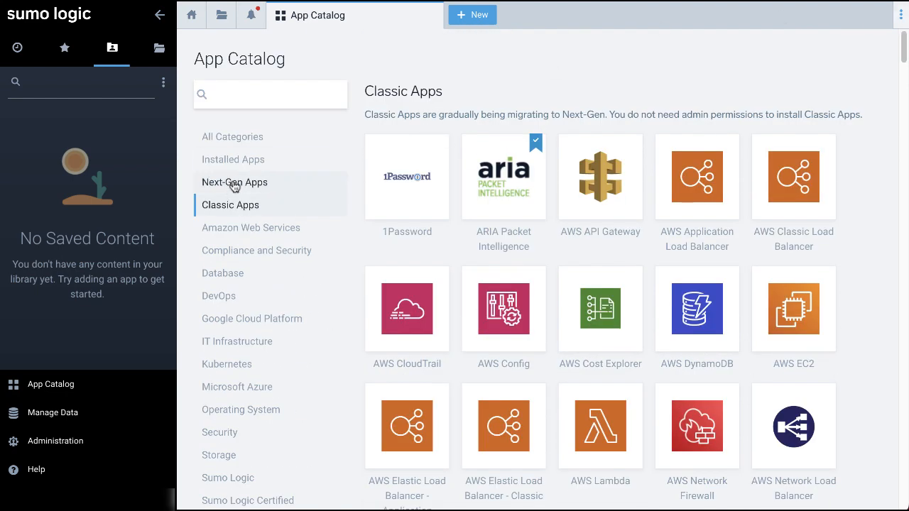
left_click(235, 182)
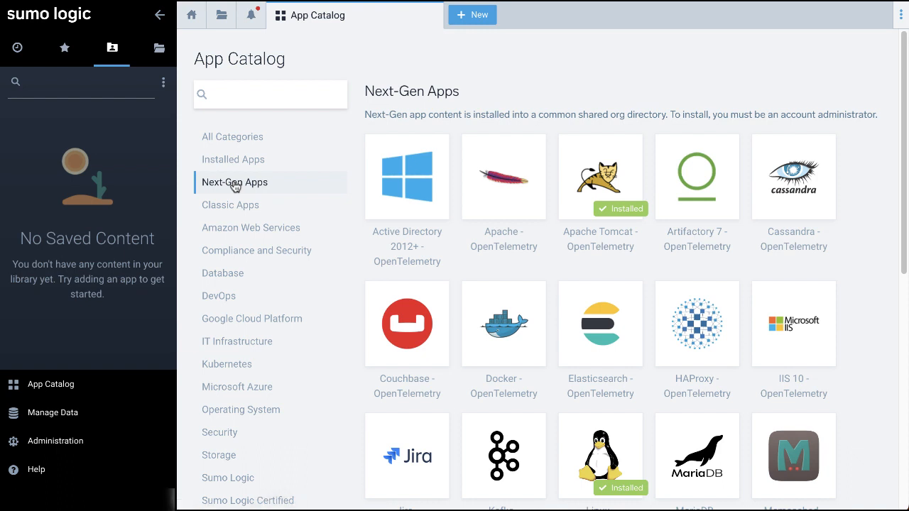
mouse_move(903, 119)
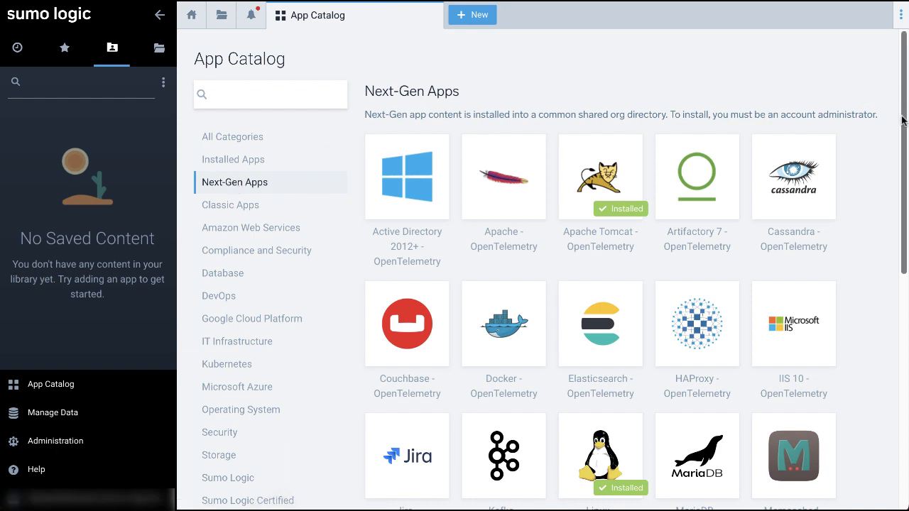
scroll("down", 3)
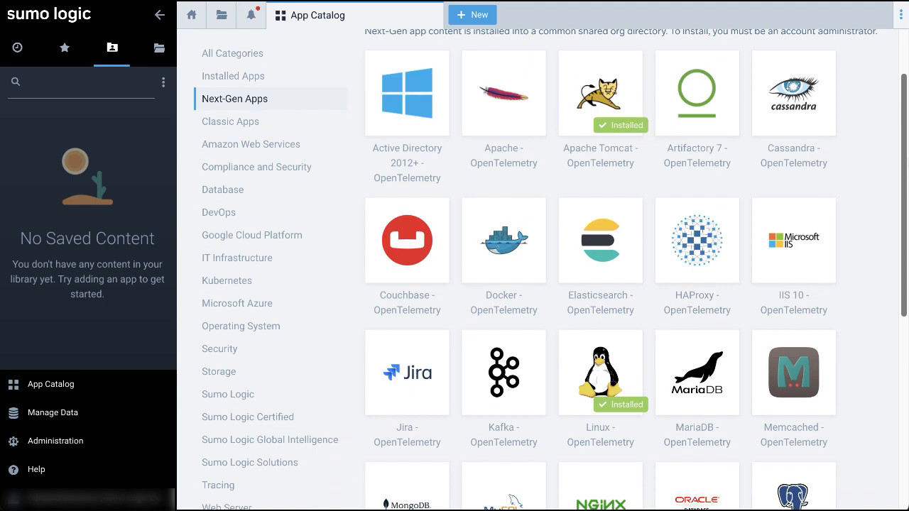
scroll("down", 3)
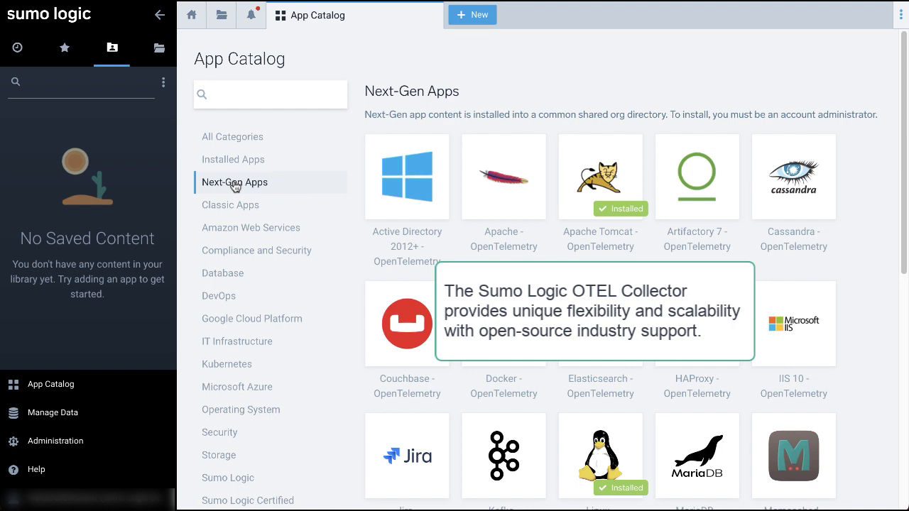
left_click(230, 182)
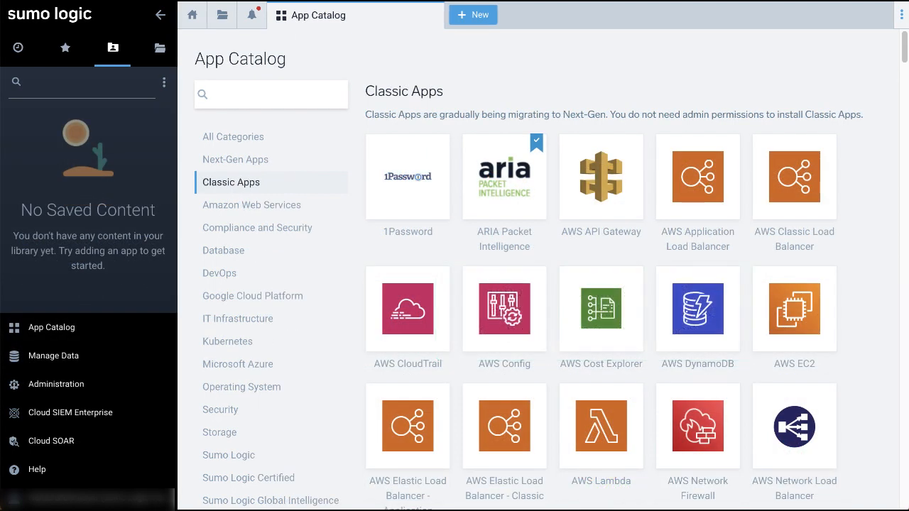
Search the App Catalog for 'Threat Intel Quick Analysis' to narrow Classic Apps to it
left_click(270, 94)
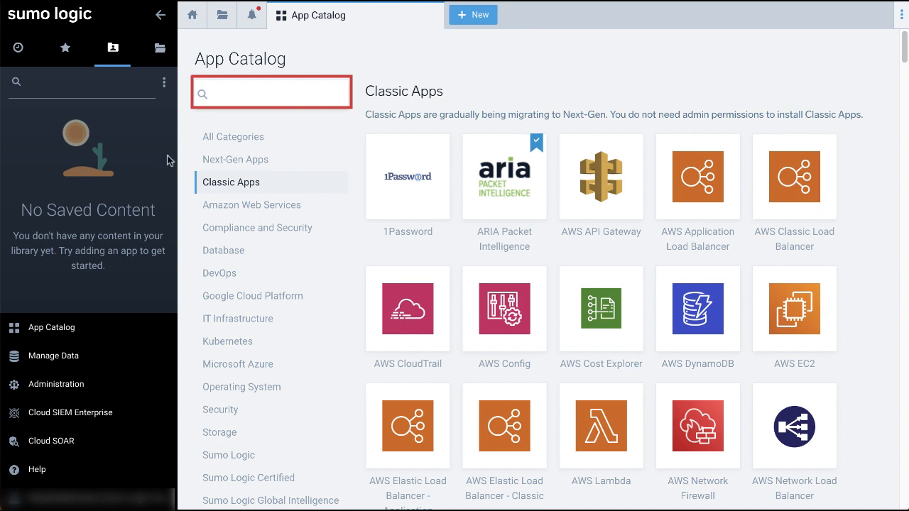
left_click(271, 92)
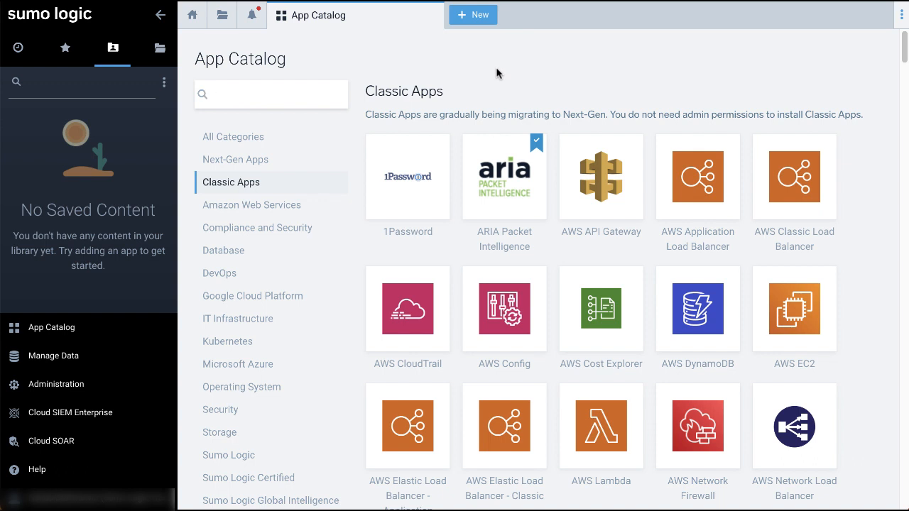
type("Threat Intel Quick Anal")
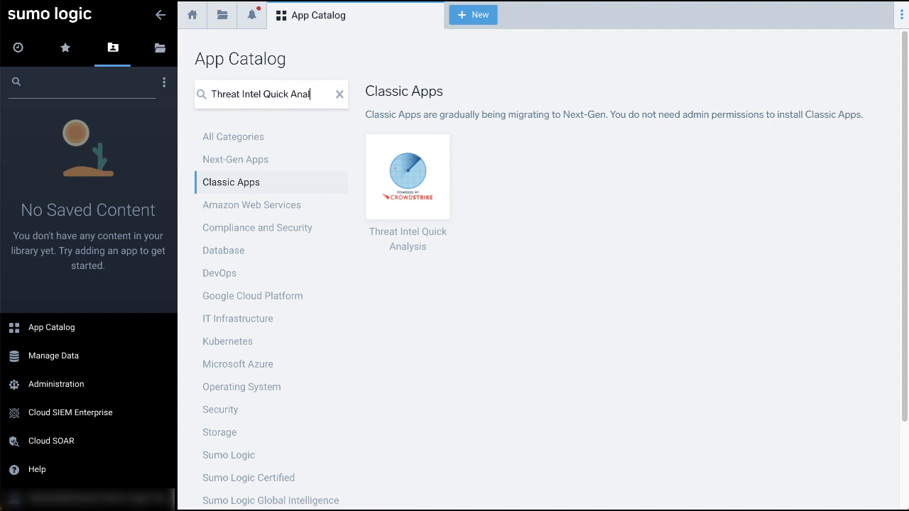
type("ysis")
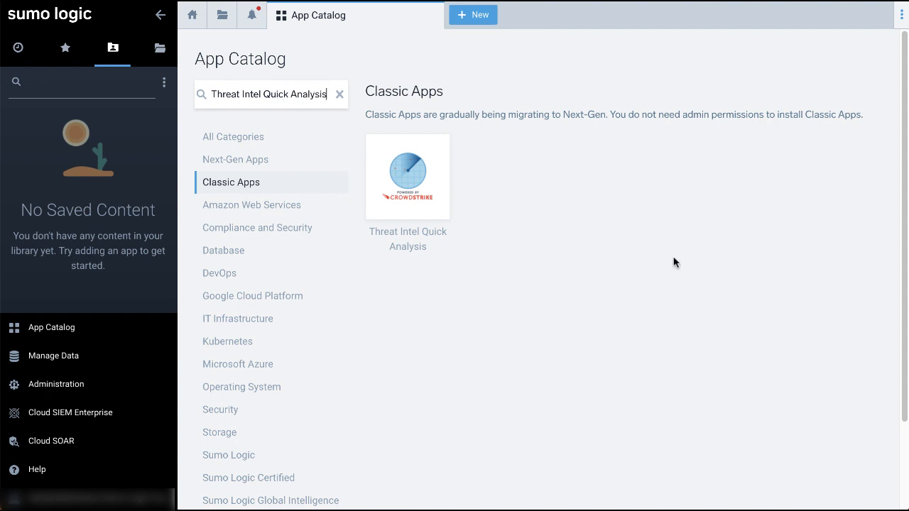
mouse_move(509, 218)
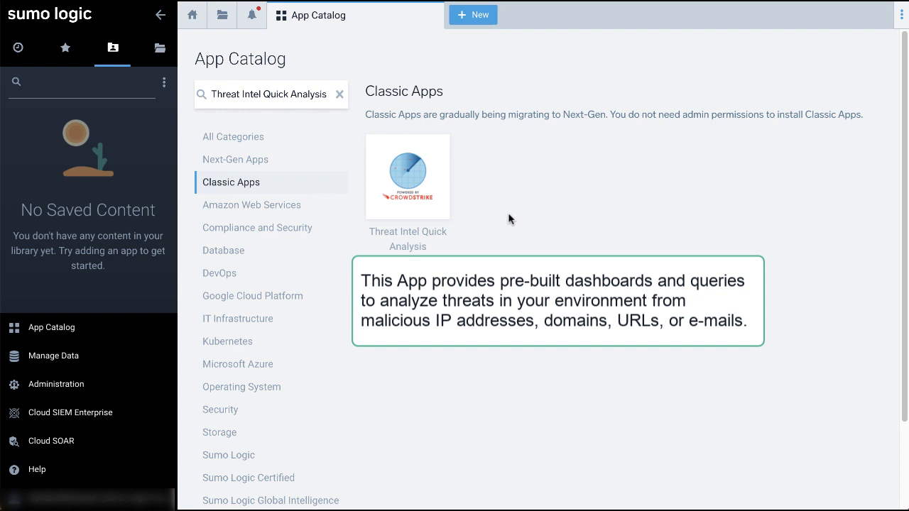
mouse_move(508, 219)
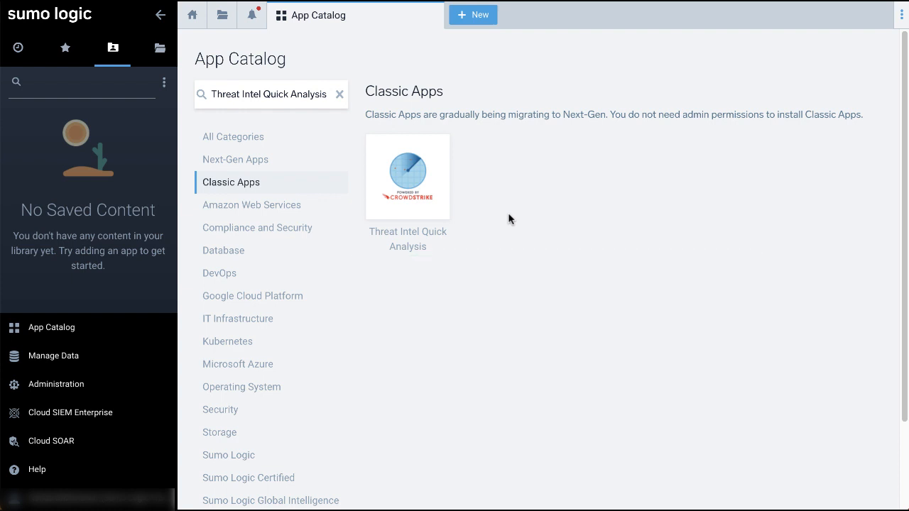
Start installing Threat Intel Quick Analysis from its details page, reaching Setup Data
left_click(407, 176)
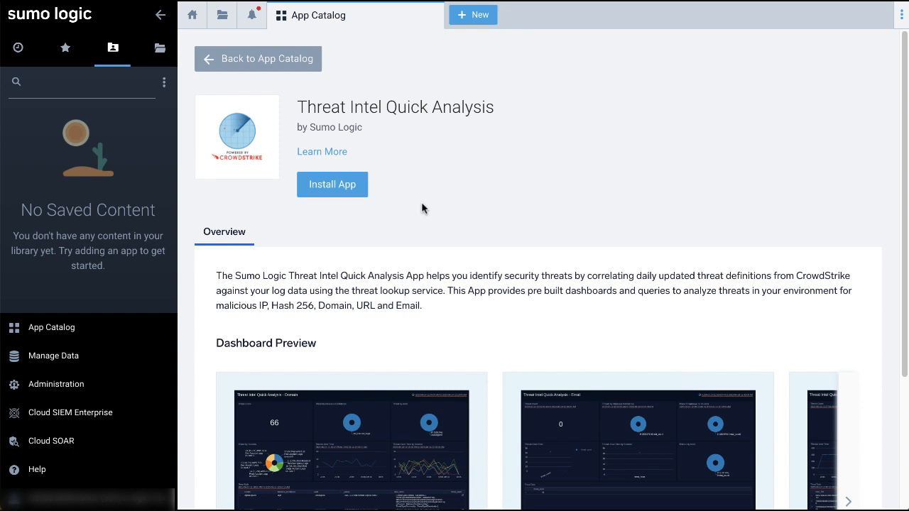
mouse_move(332, 184)
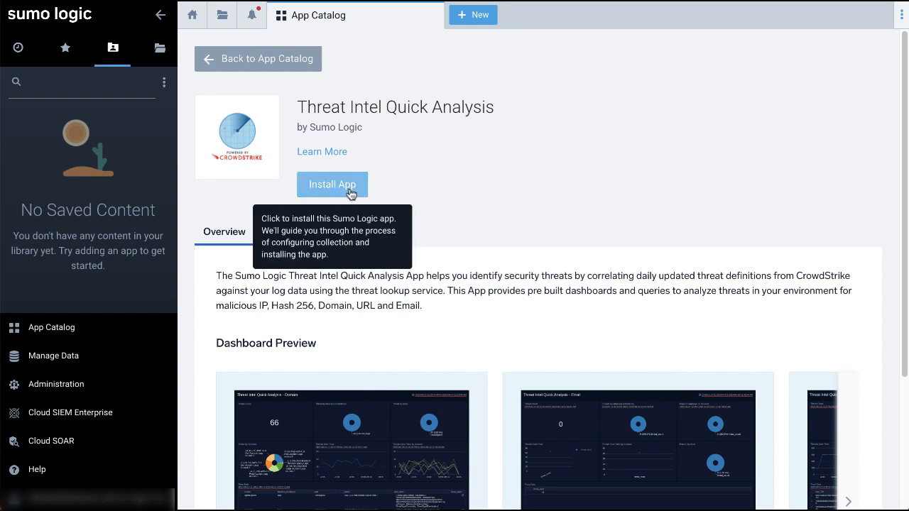
left_click(333, 185)
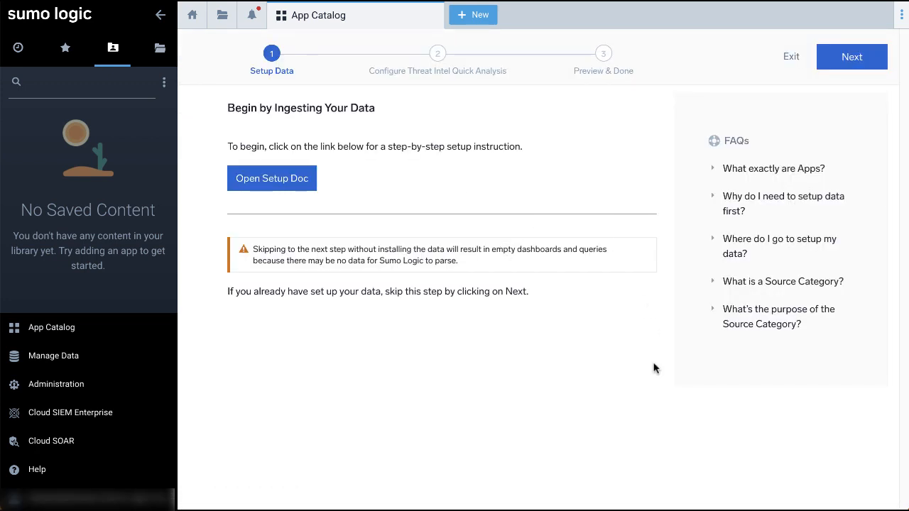
mouse_move(380, 166)
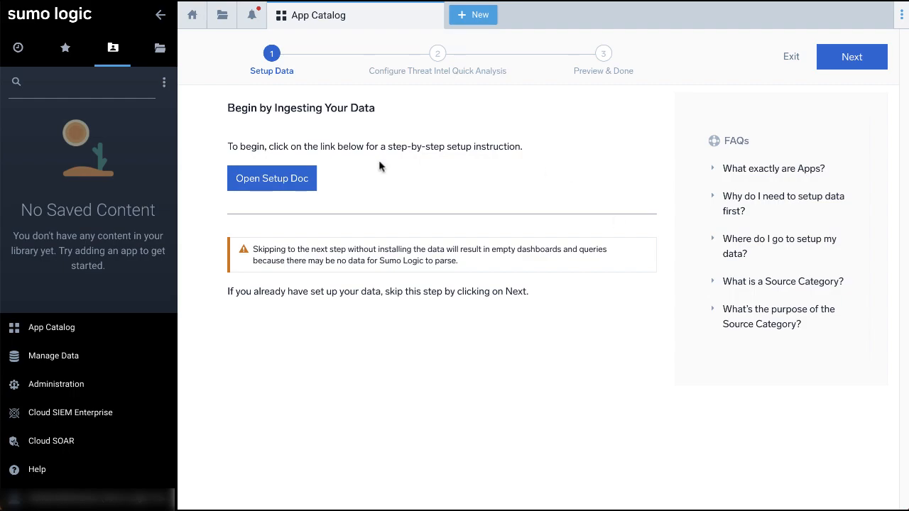
View the app's setup documentation down to its installation instructions section
left_click(272, 179)
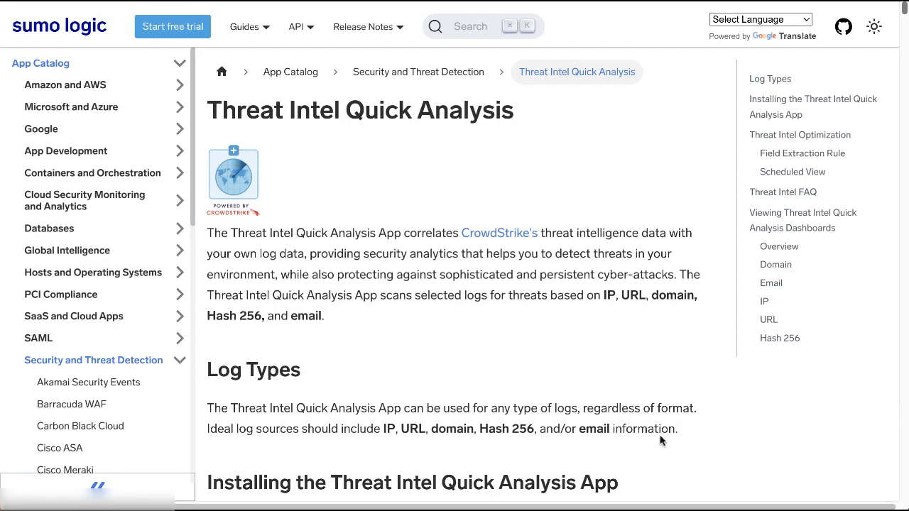
scroll("down", 3)
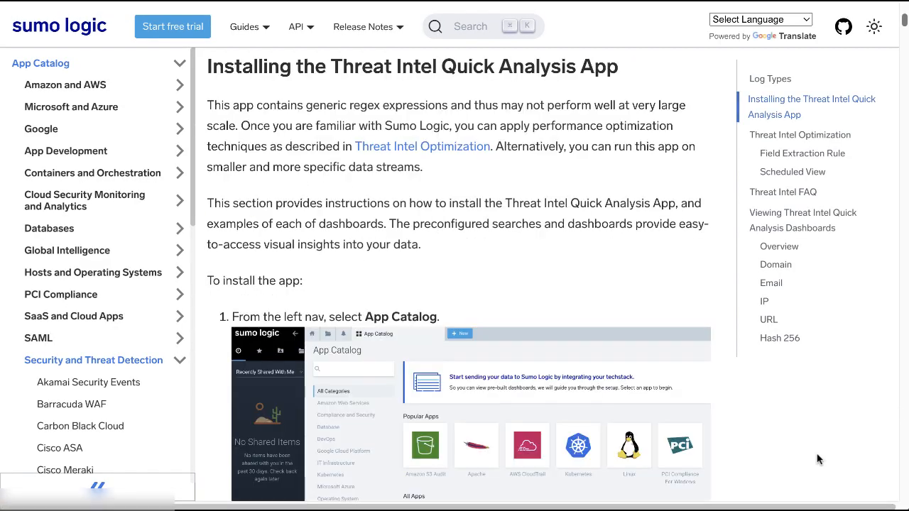
mouse_move(712, 304)
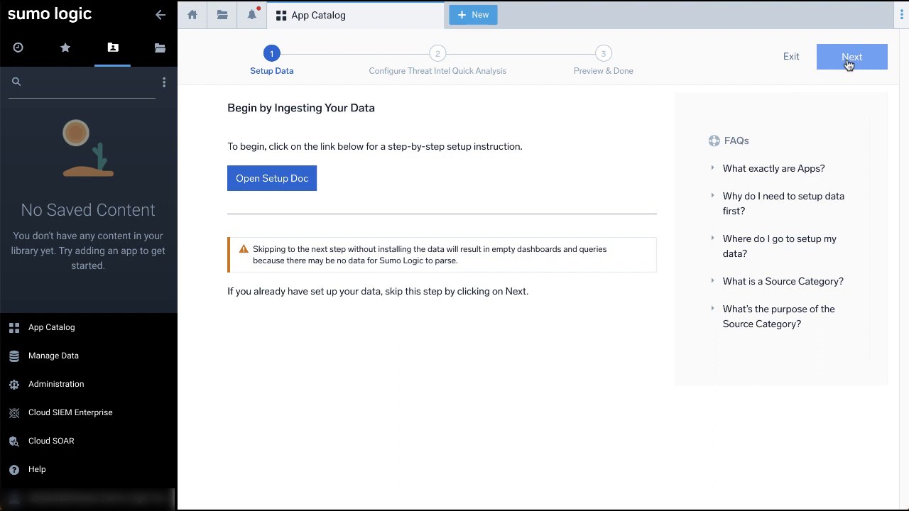
Install the app with source category Labs/AW/Lambda, reaching the success page
left_click(852, 56)
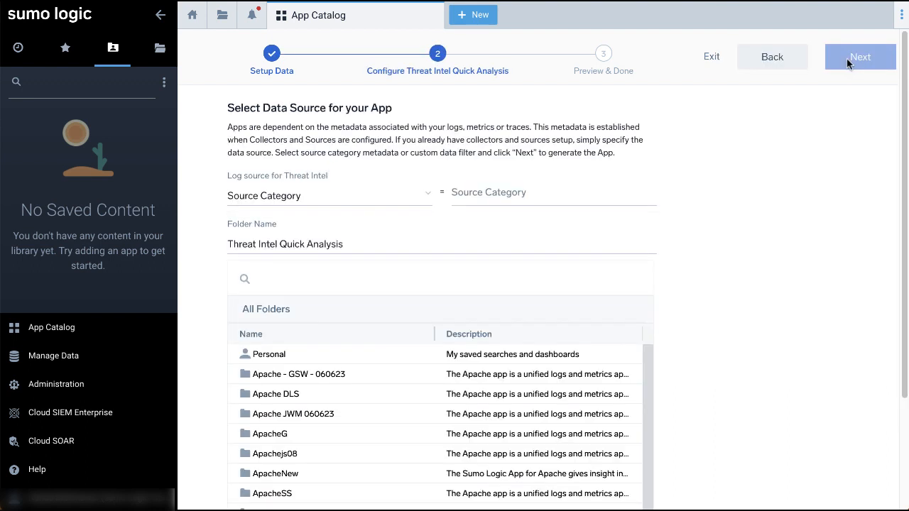
type("Labs/AWS/Lambda")
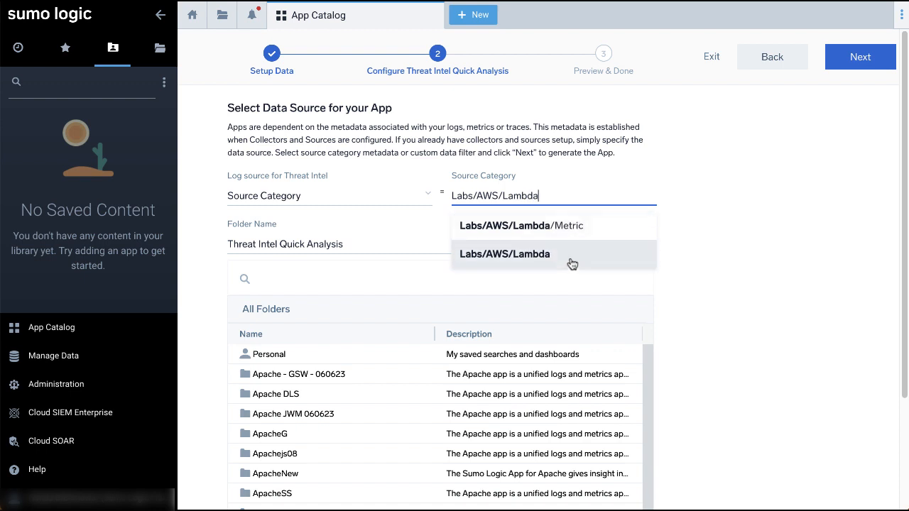
left_click(504, 253)
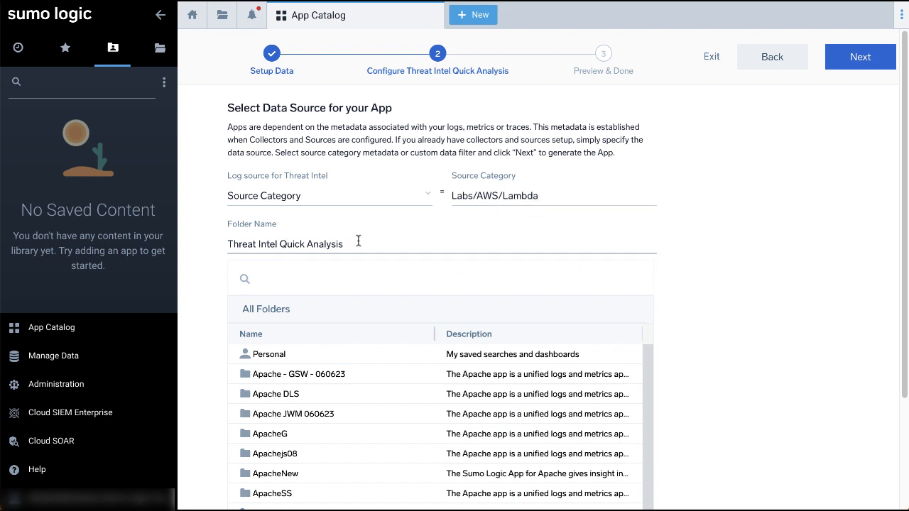
mouse_move(366, 244)
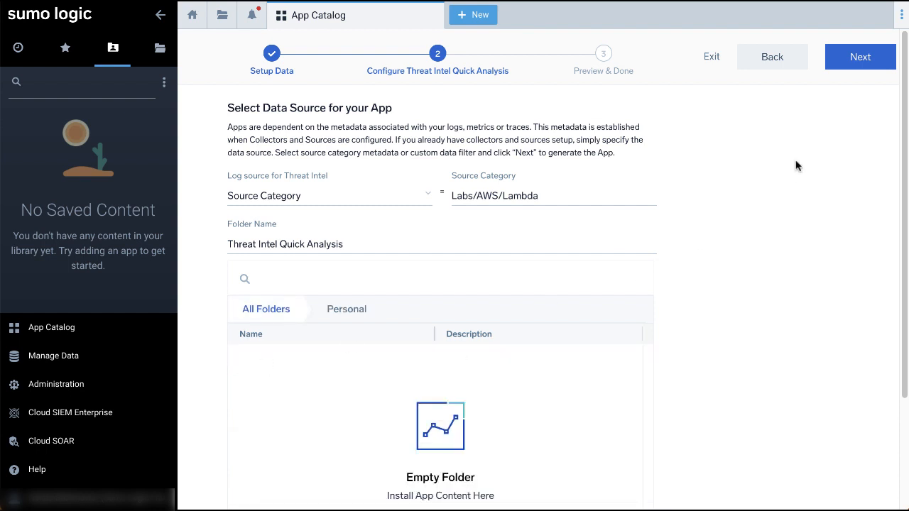
left_click(860, 57)
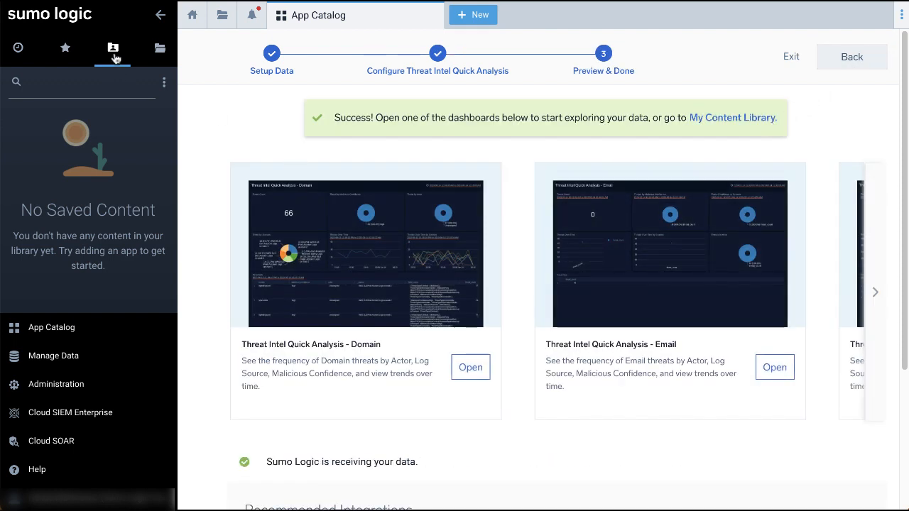
Scroll the docs through the Overview, Domain and Email dashboard descriptions
left_click(112, 48)
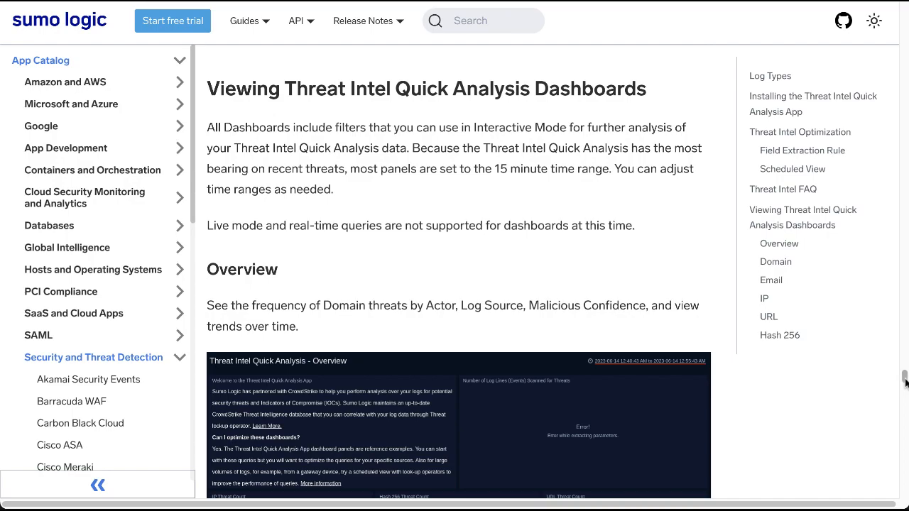
scroll("down", 3)
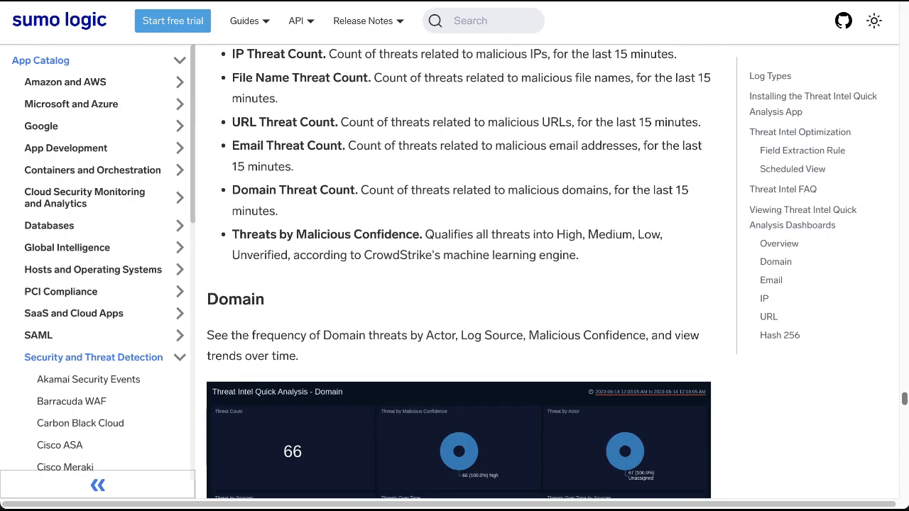
scroll("down", 3)
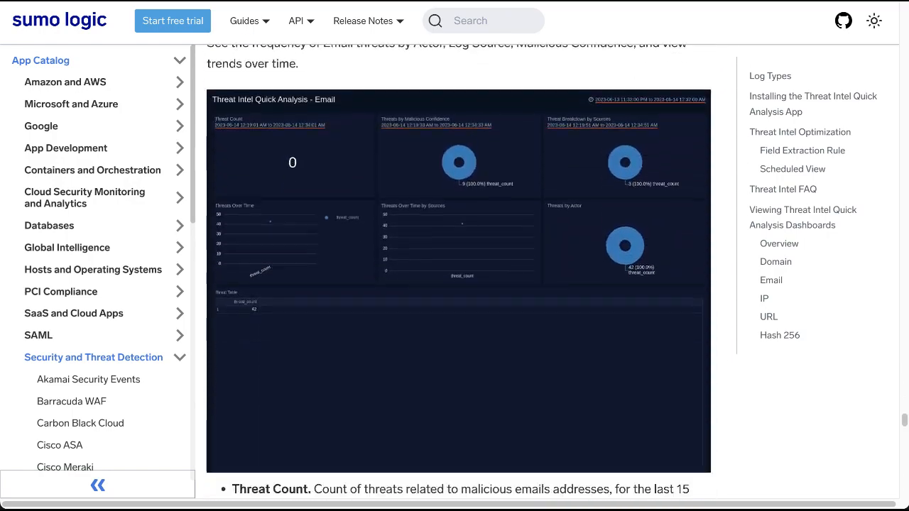